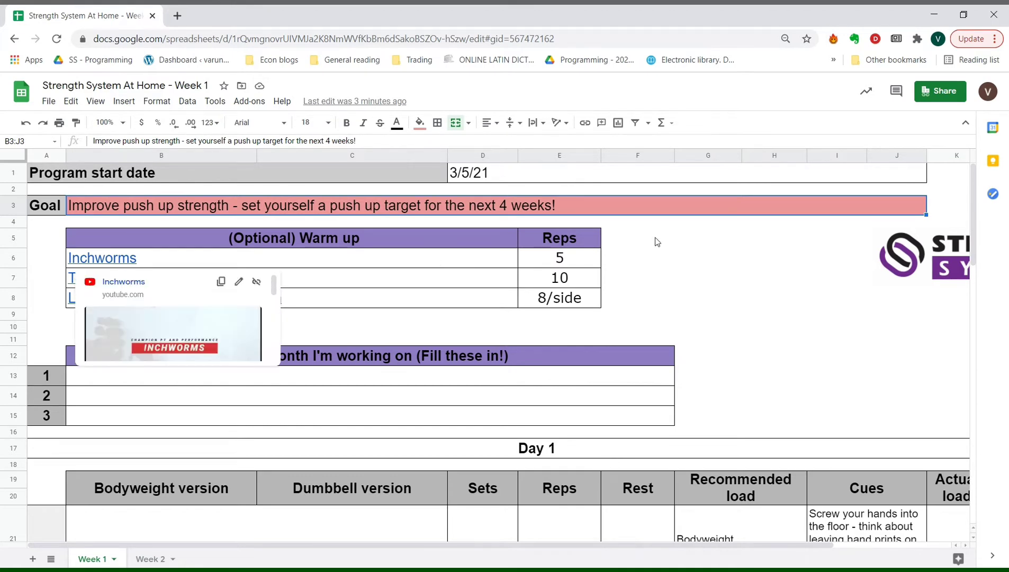
- Review the Inchworms and lateral lunge entries, then move to the 'This month I'm working on' rows
left_click(637, 237)
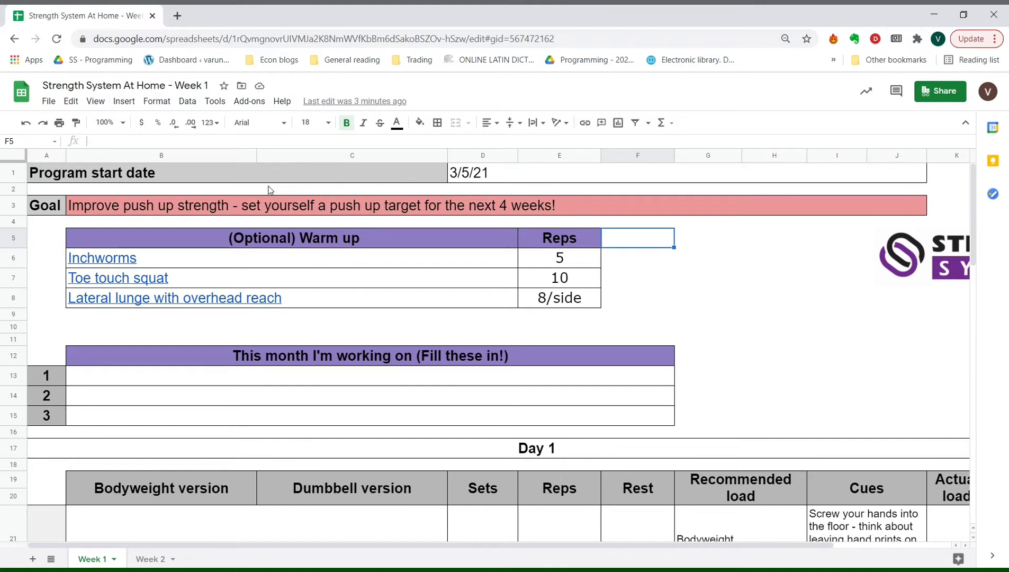
mouse_move(485, 394)
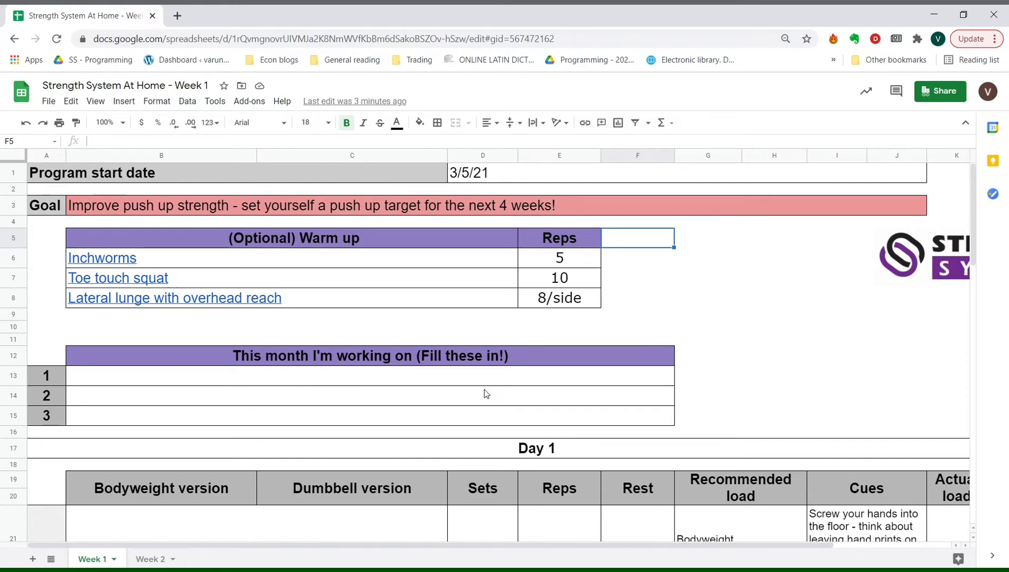
mouse_move(483, 380)
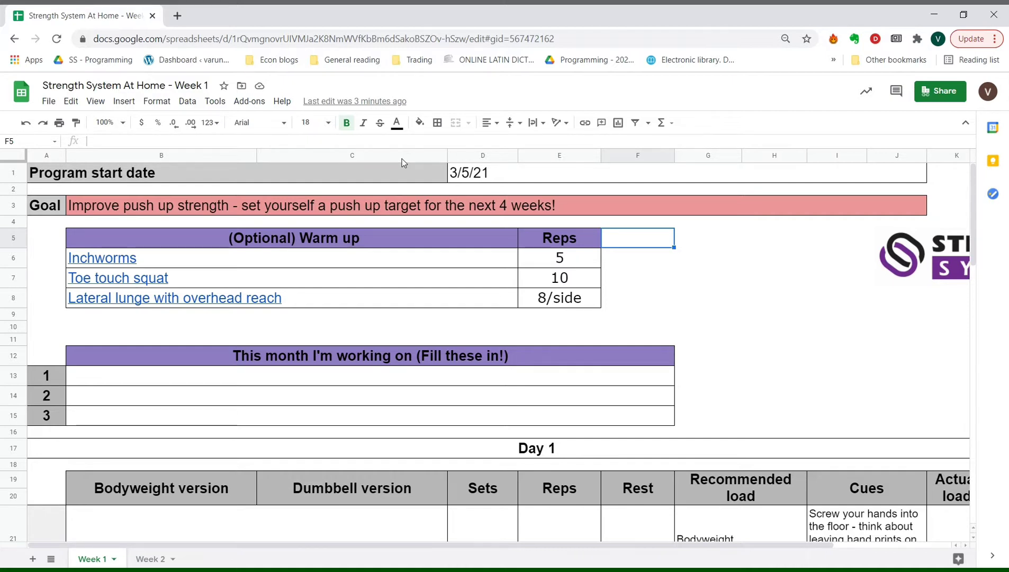
mouse_move(429, 212)
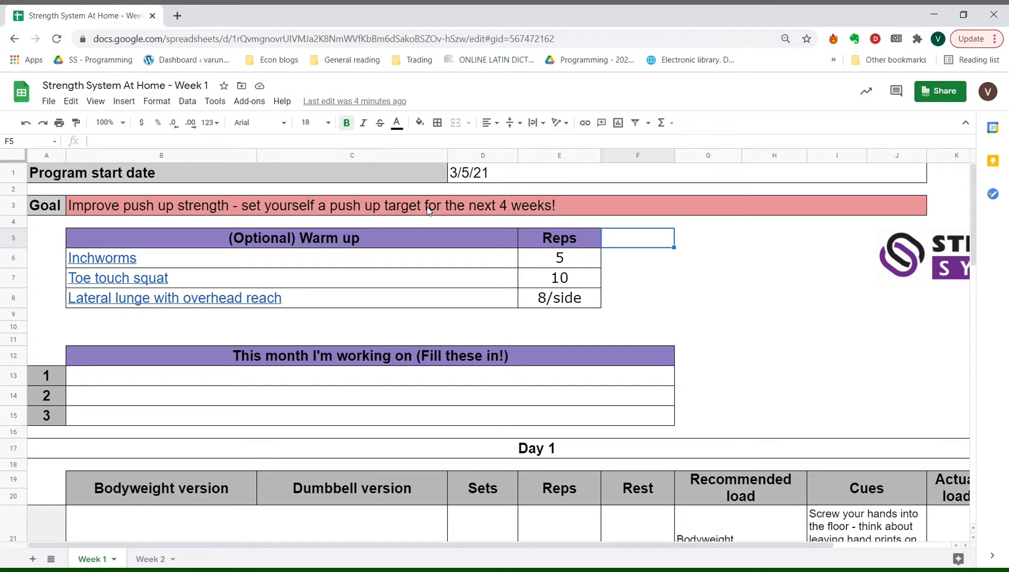
mouse_move(346, 359)
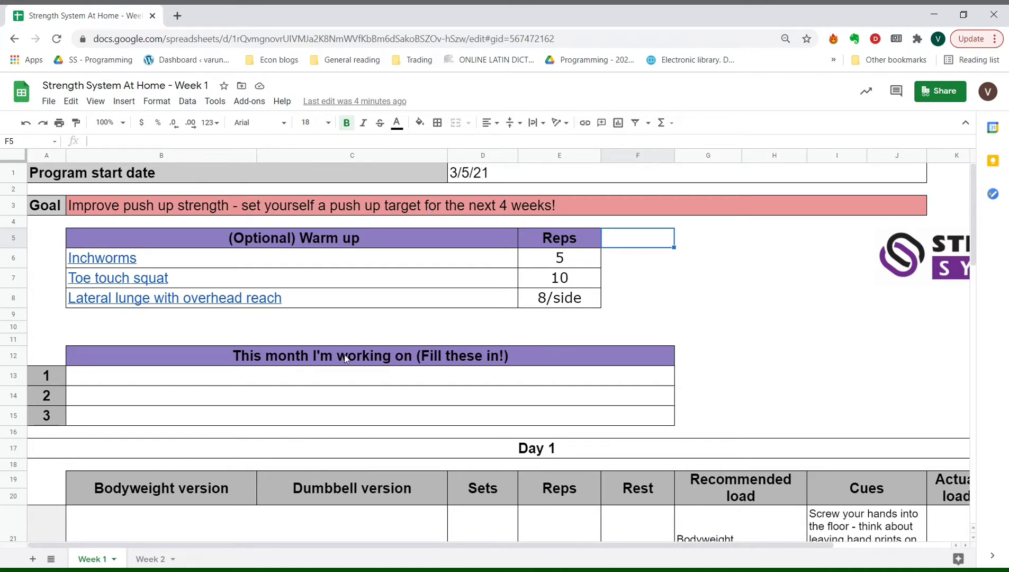
mouse_move(443, 510)
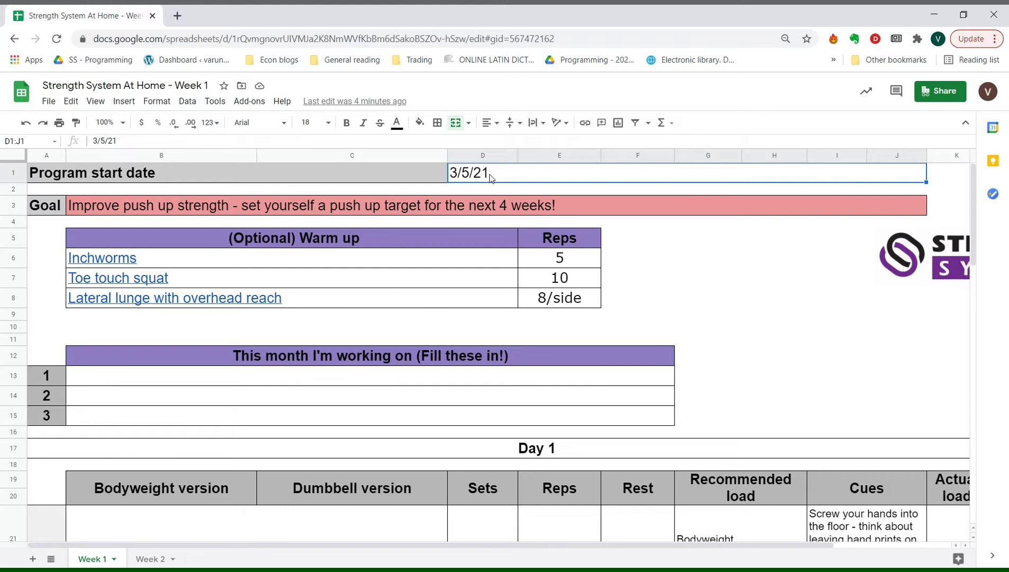
mouse_move(459, 216)
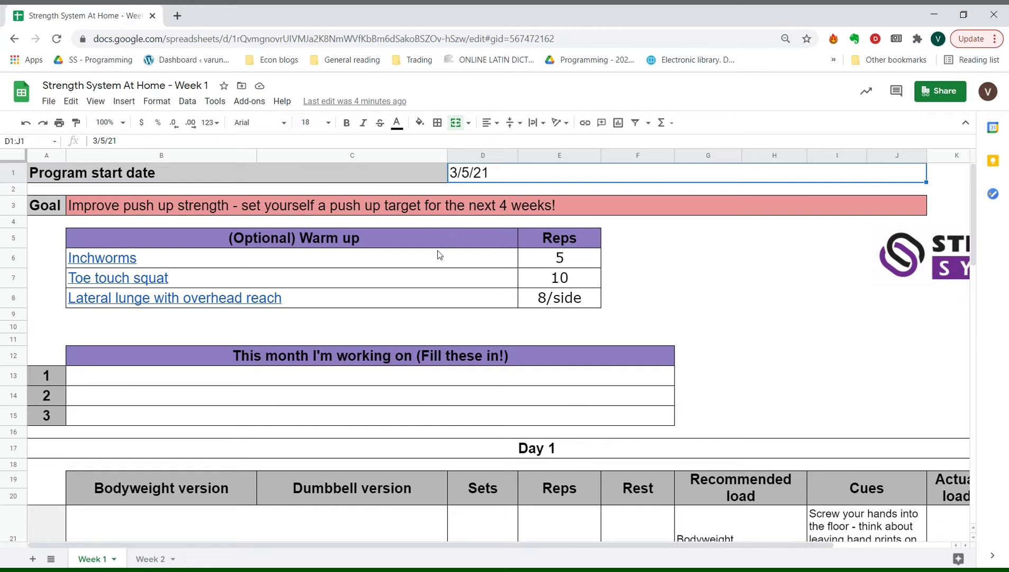
mouse_move(412, 253)
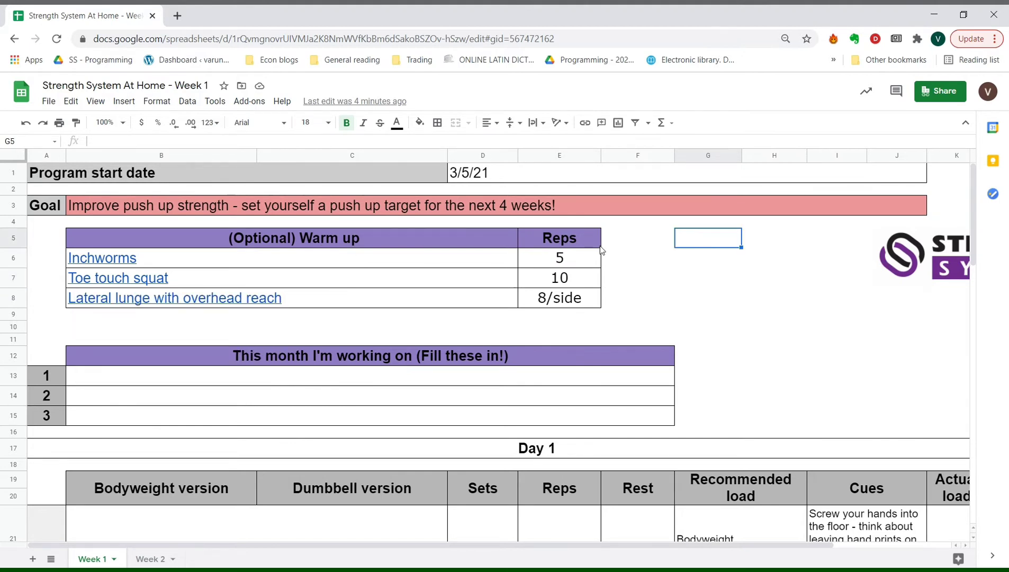
mouse_move(102, 257)
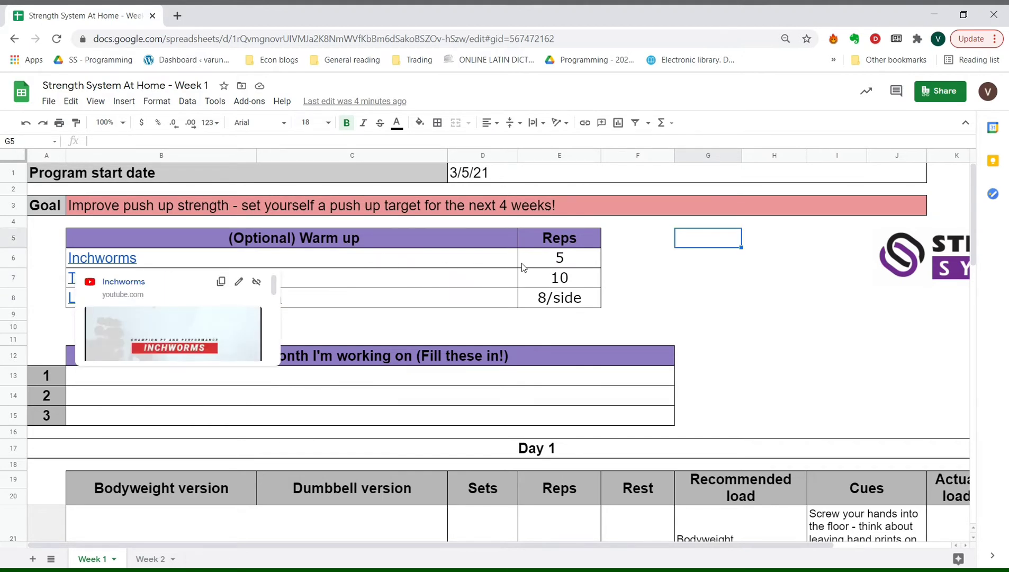
left_click(102, 258)
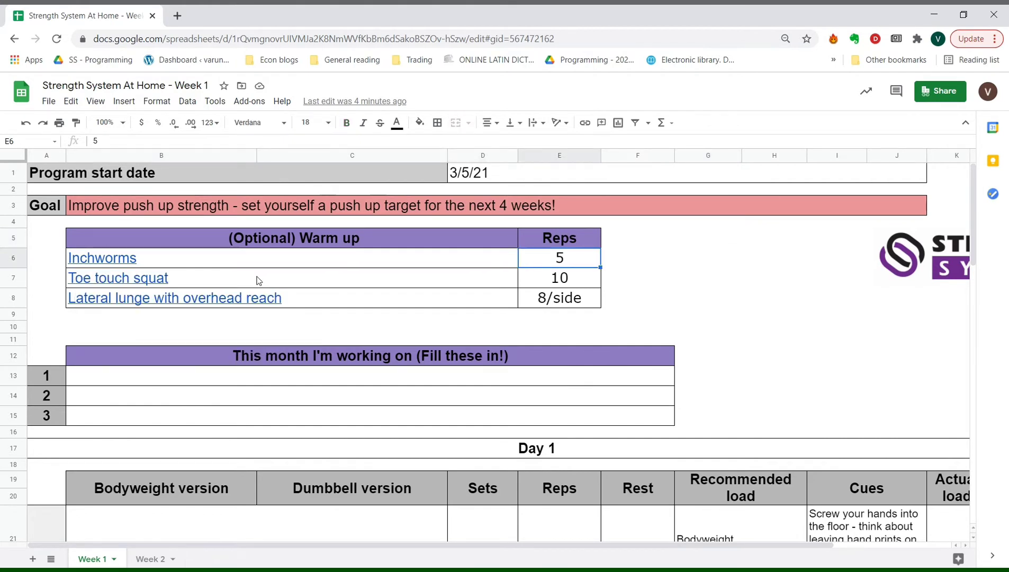
left_click(102, 257)
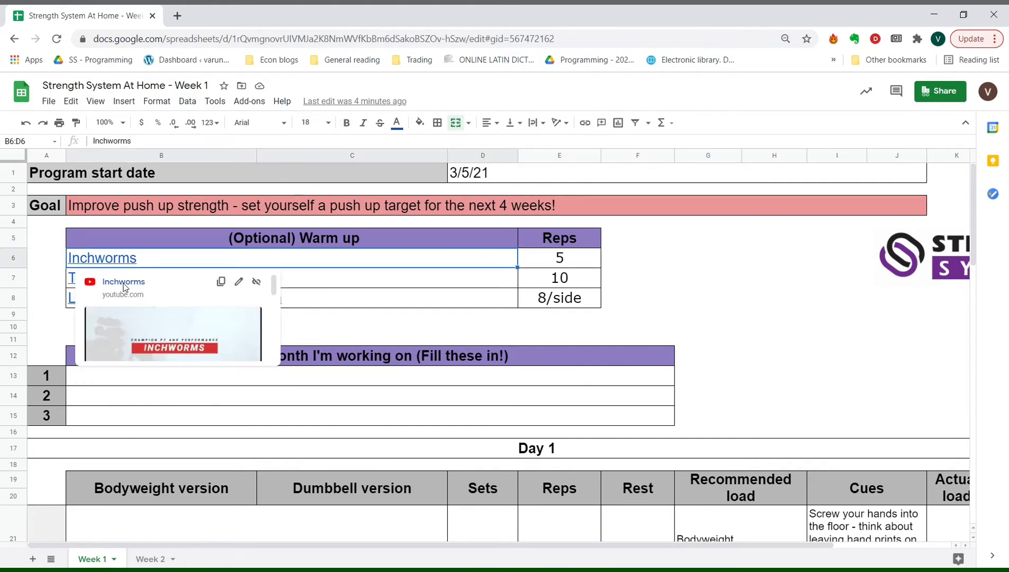
left_click(174, 297)
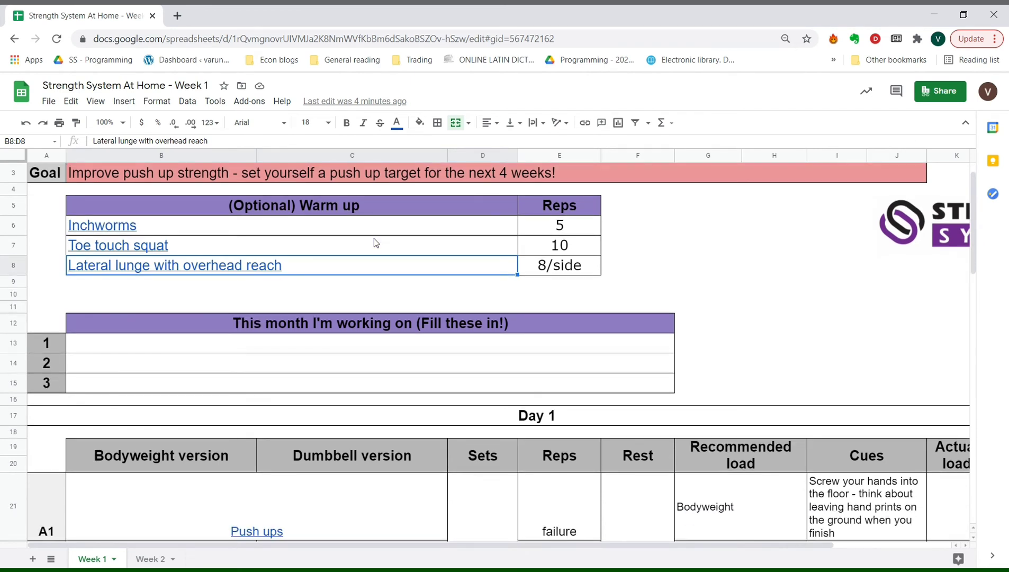
scroll("down", 3)
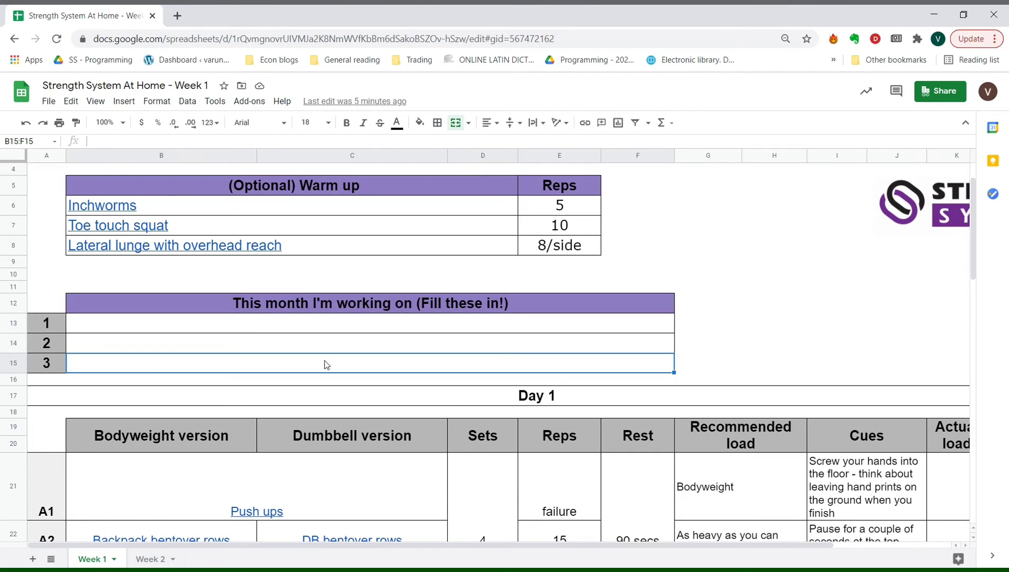
mouse_move(313, 337)
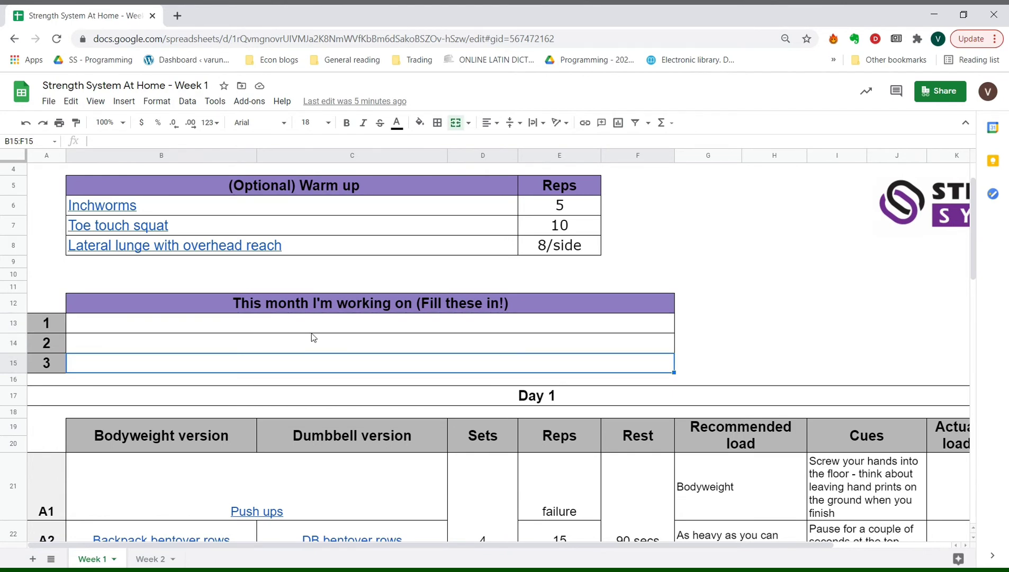
left_click(312, 323)
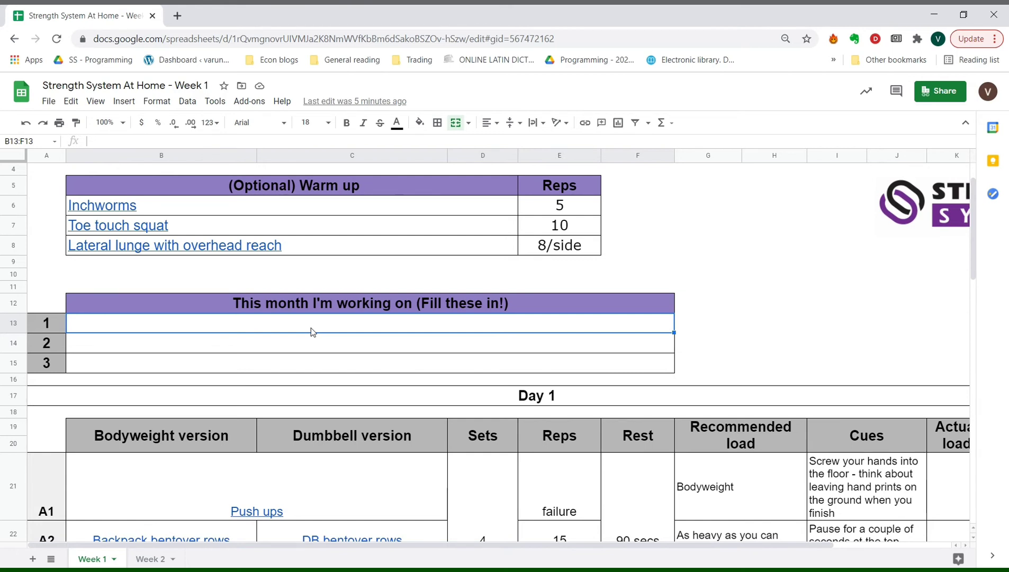
- Enter 'Sleep 6 hours every night' and 'Eat 3 eggs at breakfast' as the first two monthly goals
type("Sleep 6 ho")
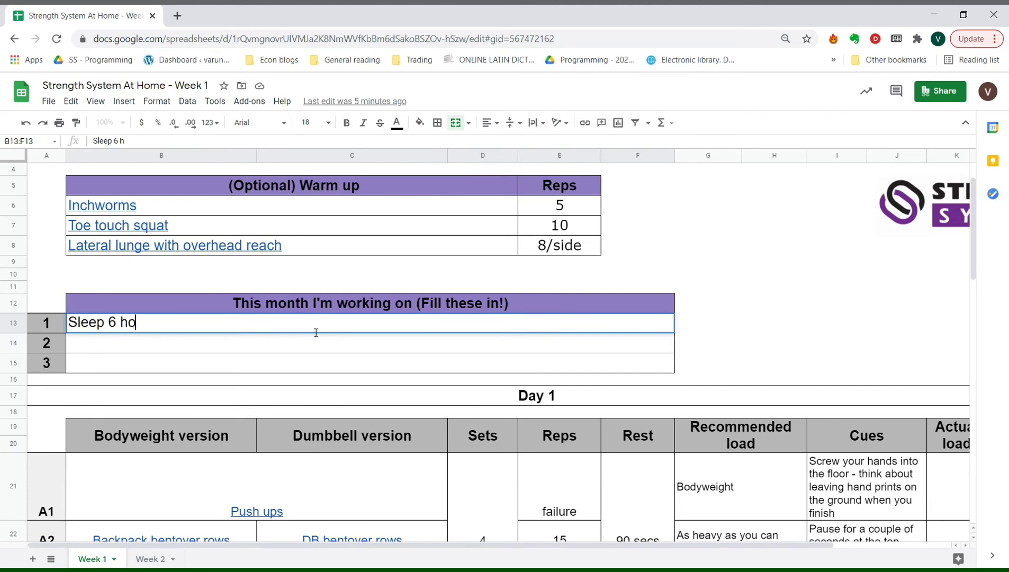
type("urs every night")
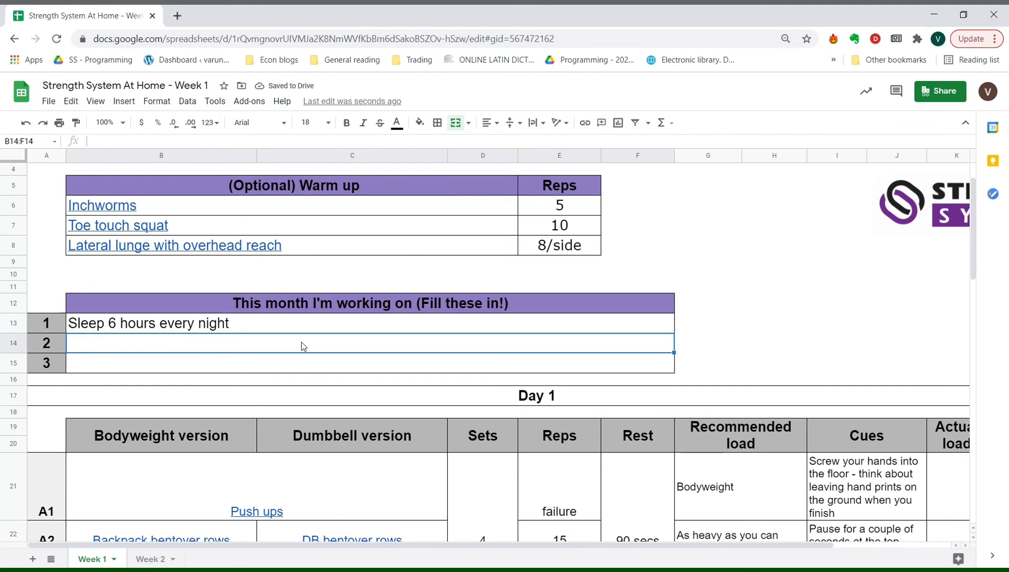
type("Eat 3")
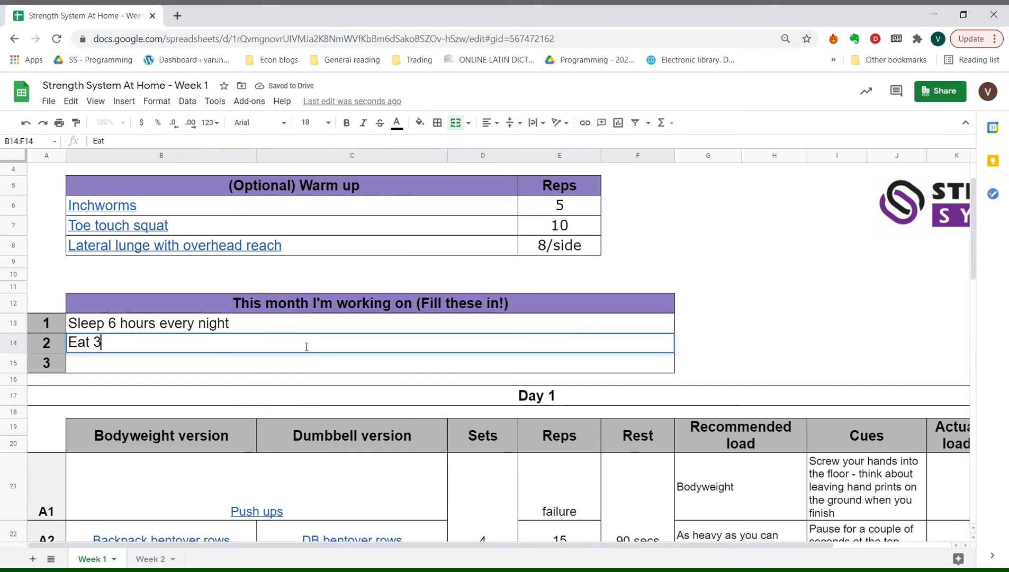
type("eggs at break")
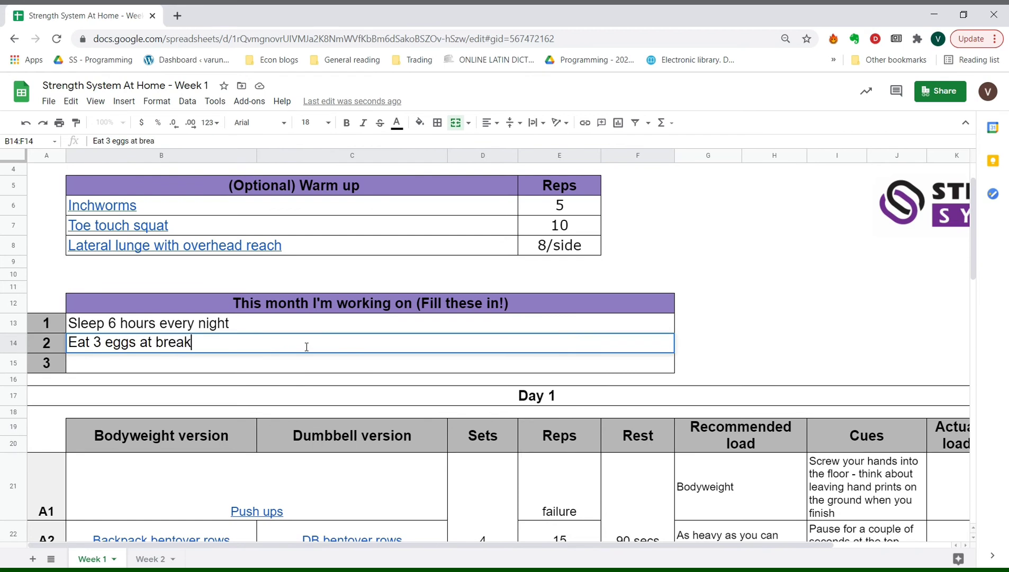
type("fast")
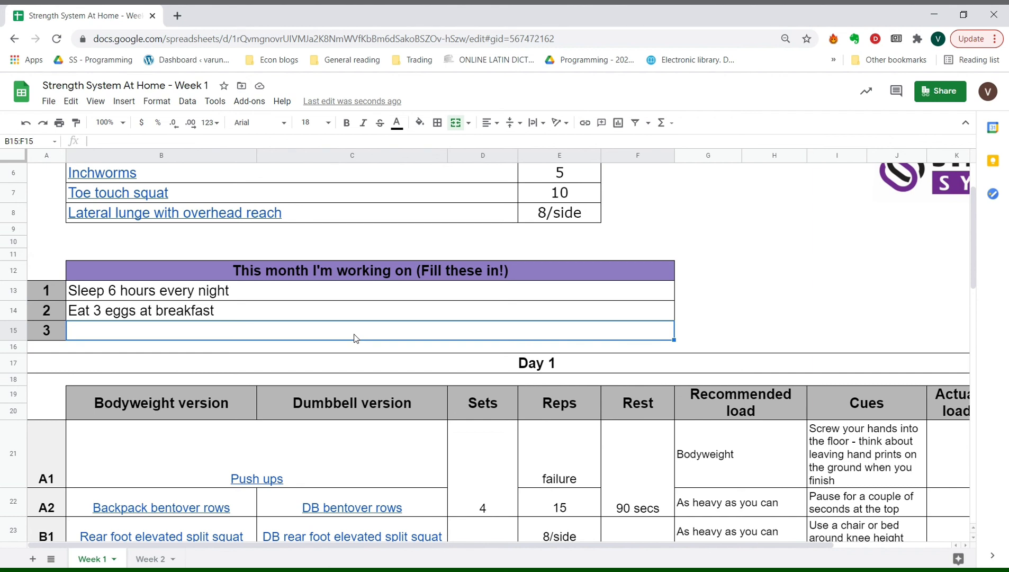
mouse_move(277, 300)
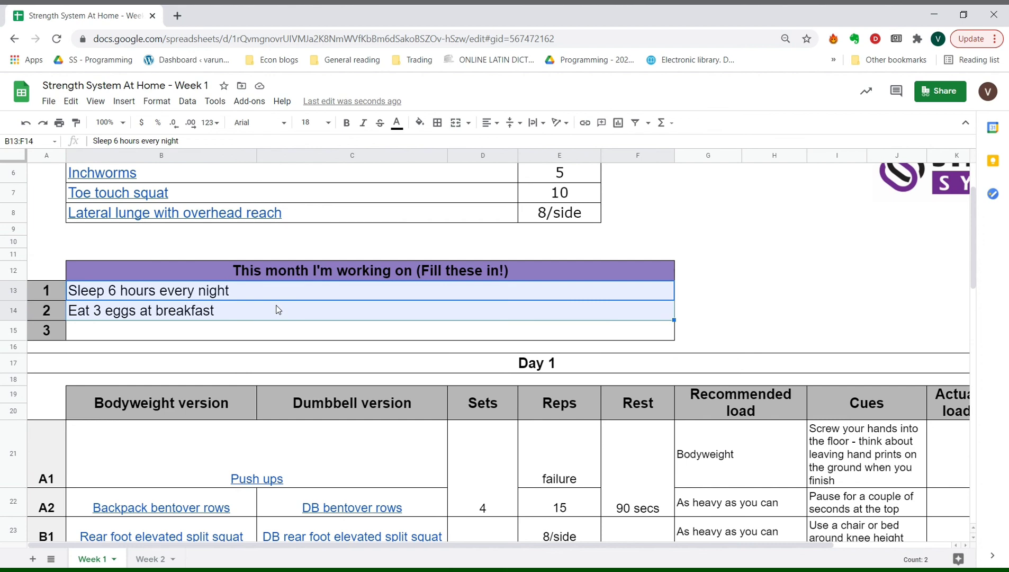
scroll("down", 3)
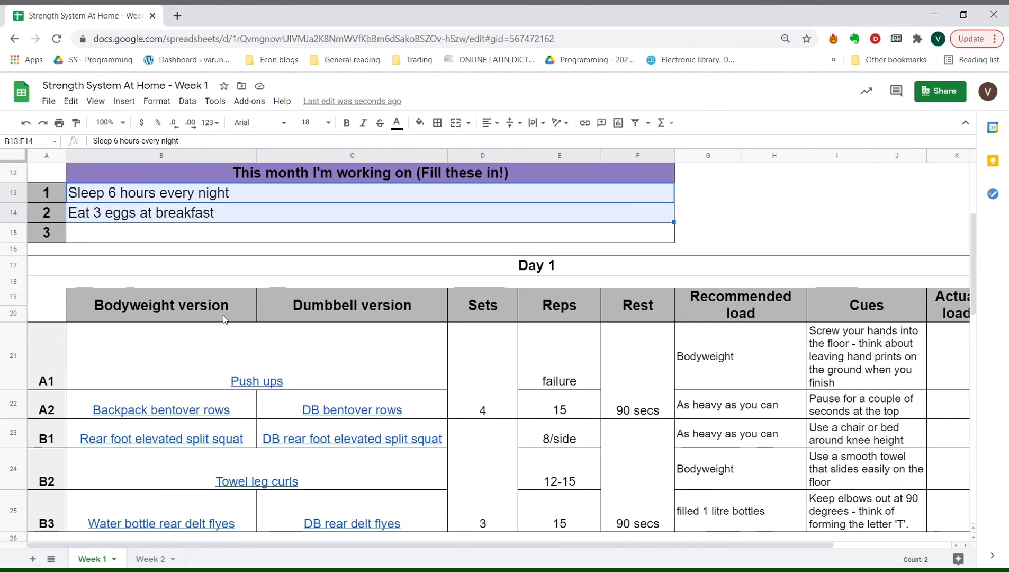